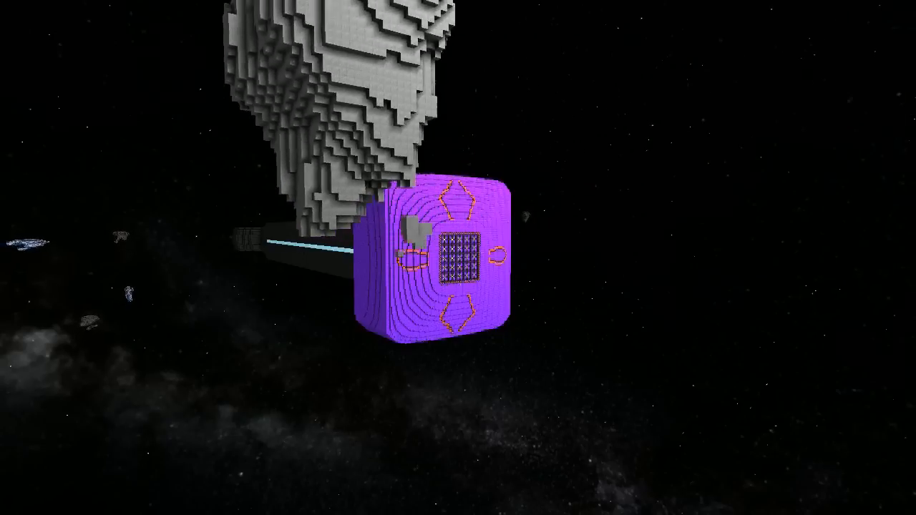
mouse_move(458, 258)
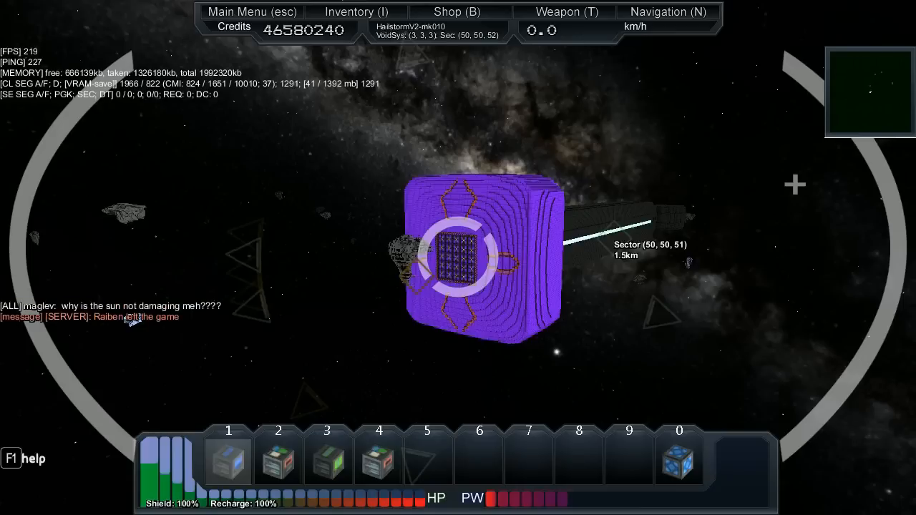
Fire the purple cube ship's hotbar slot 1 system to dump its power, spraying particles.
click(228, 458)
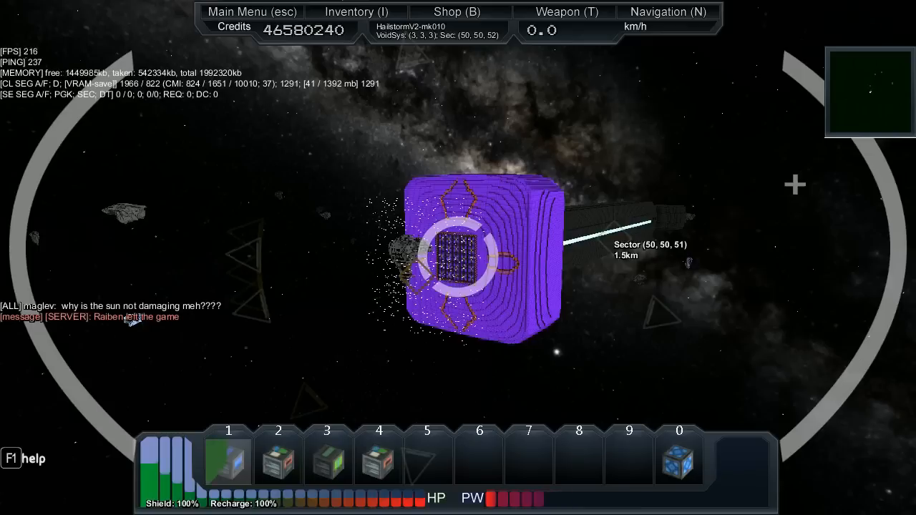